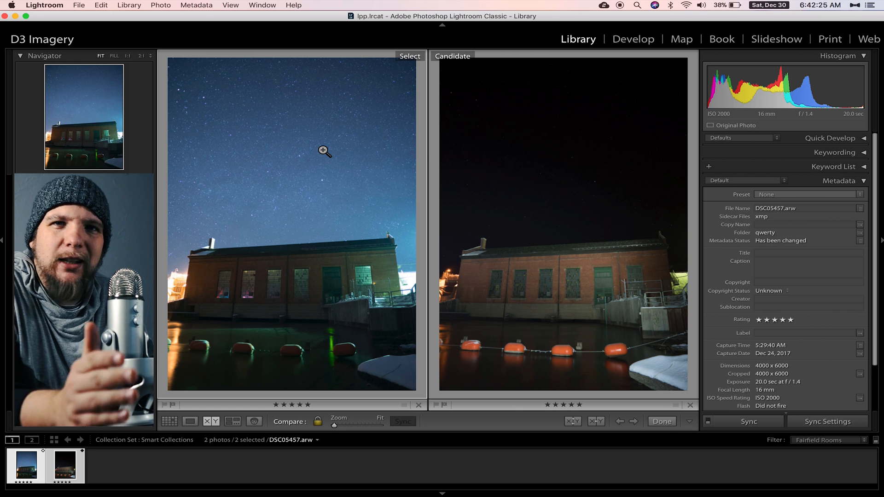
pyautogui.moveTo(582, 104)
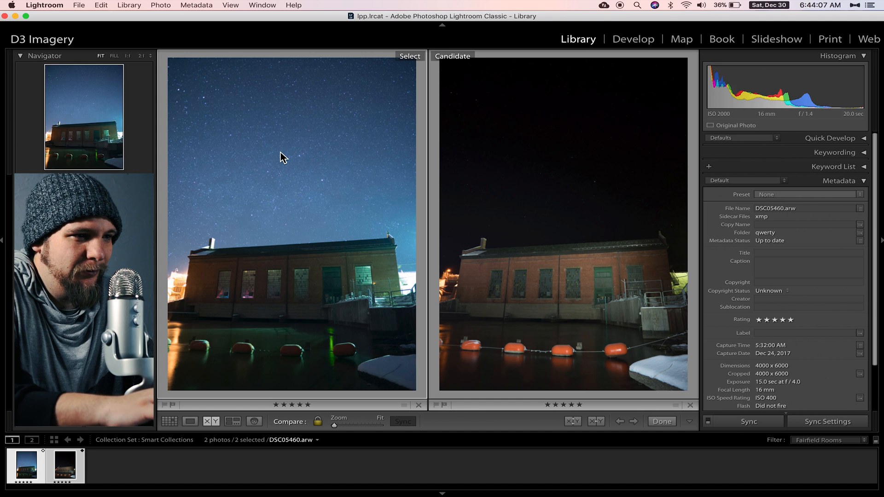
# - Switch to the Develop module and select DSC05460 to view its Basic panel settings
pyautogui.click(633, 39)
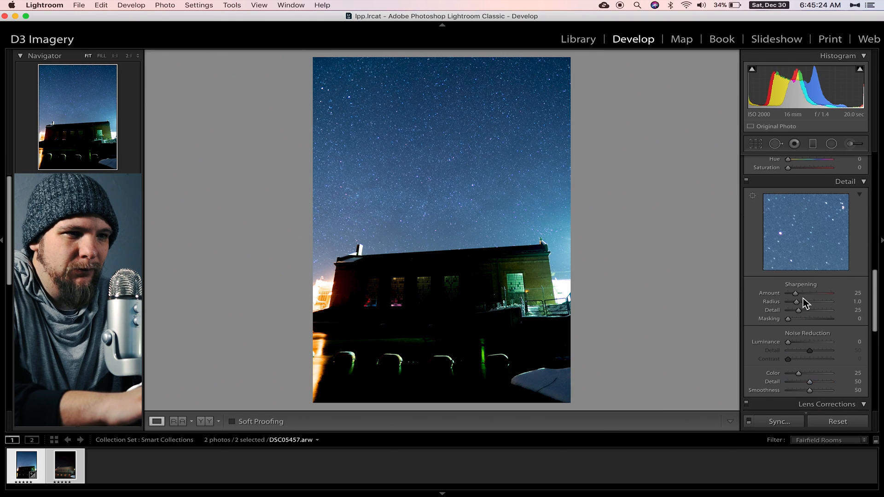
pyautogui.click(64, 467)
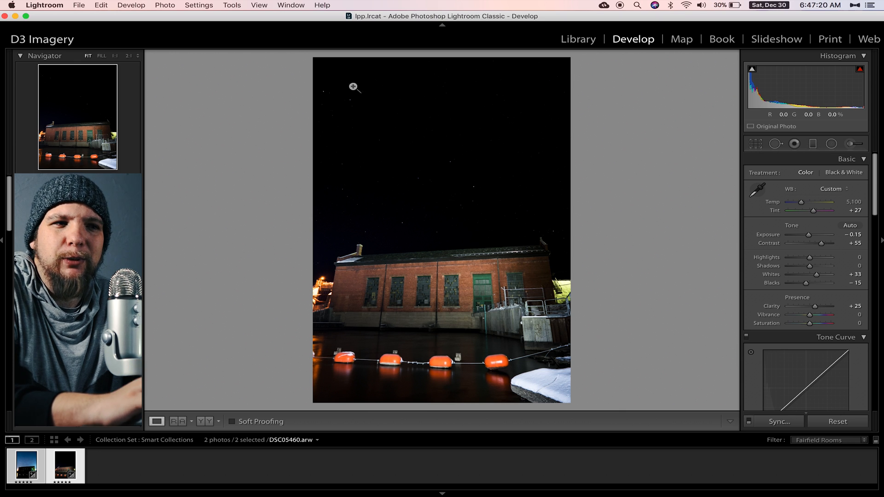
pyautogui.moveTo(530, 235)
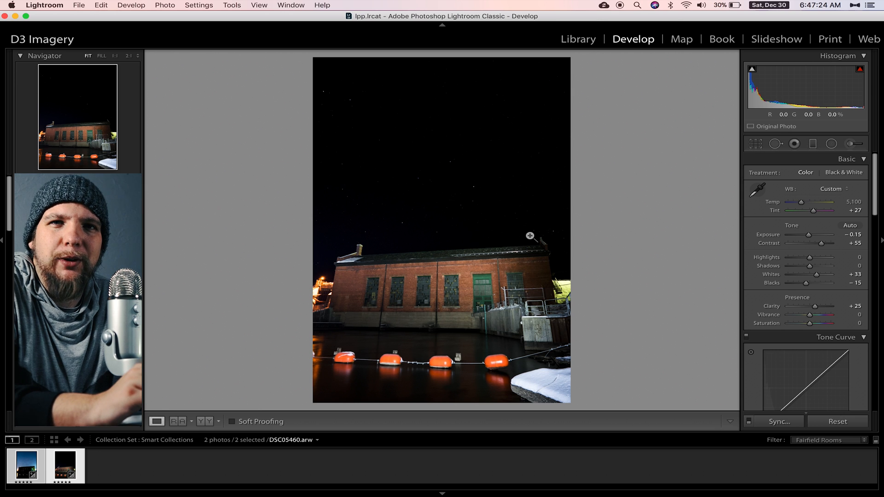
pyautogui.moveTo(823, 78)
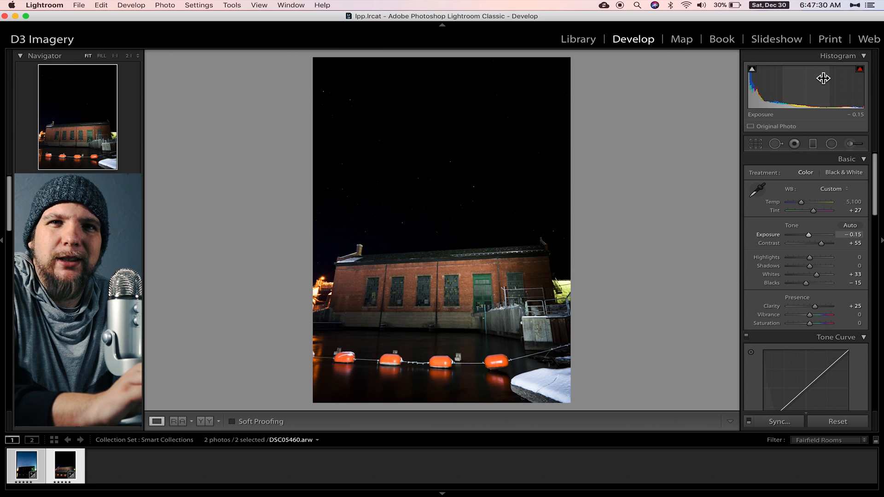
pyautogui.moveTo(849, 144)
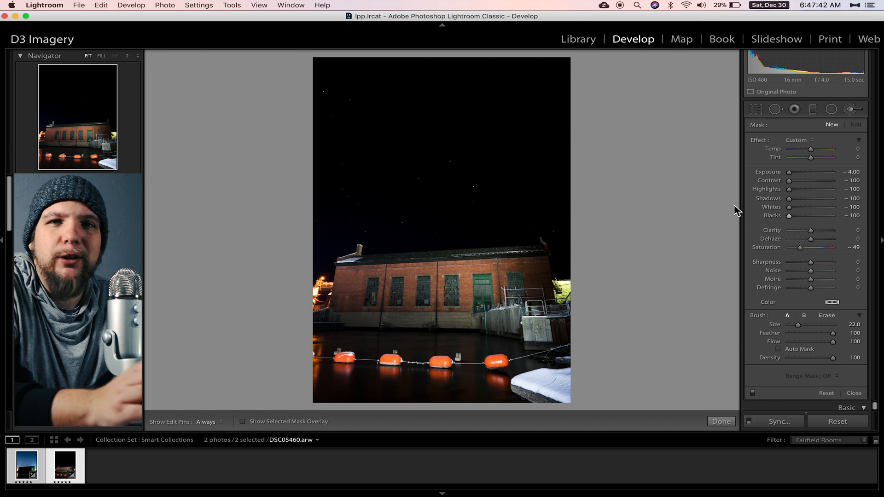
pyautogui.moveTo(598, 125)
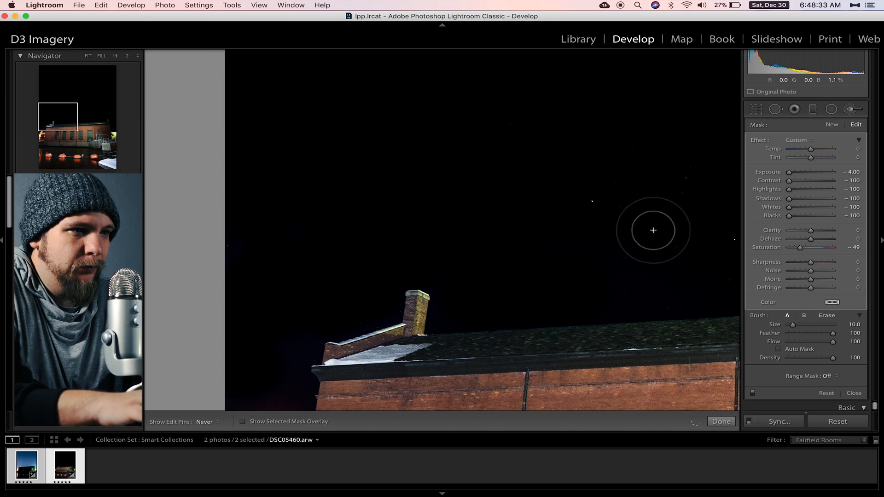
# - Refine the Adjustment Brush and paint out a remaining star in the dark sky
pyautogui.press('cmd+z')
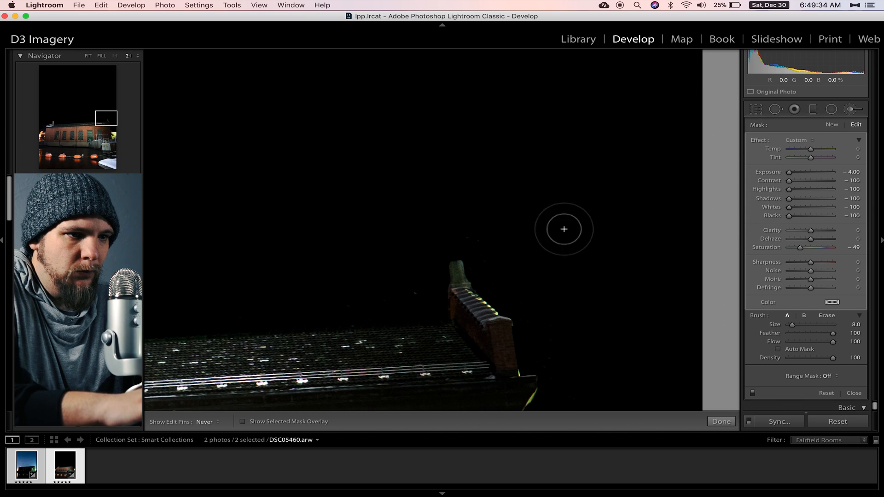
pyautogui.click(721, 422)
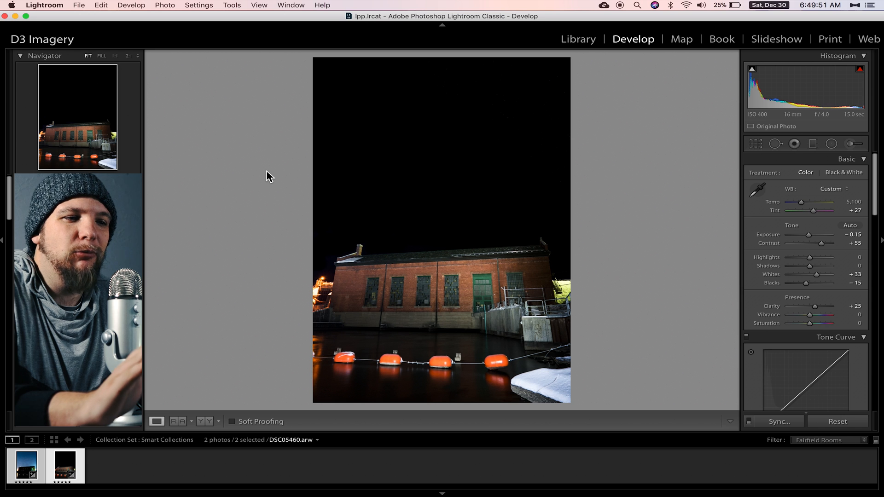
# - Select both the building photo and star-sky photo in the filmstrip for Open as Layers
pyautogui.click(25, 465)
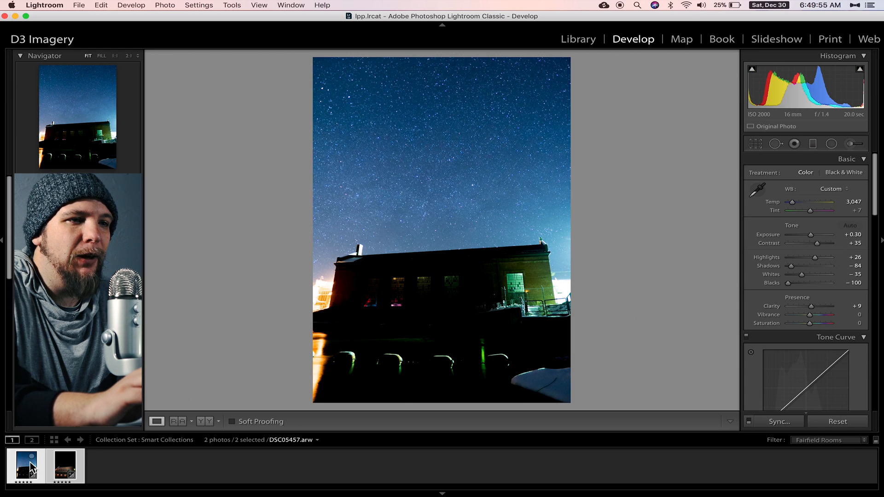
pyautogui.moveTo(25, 466)
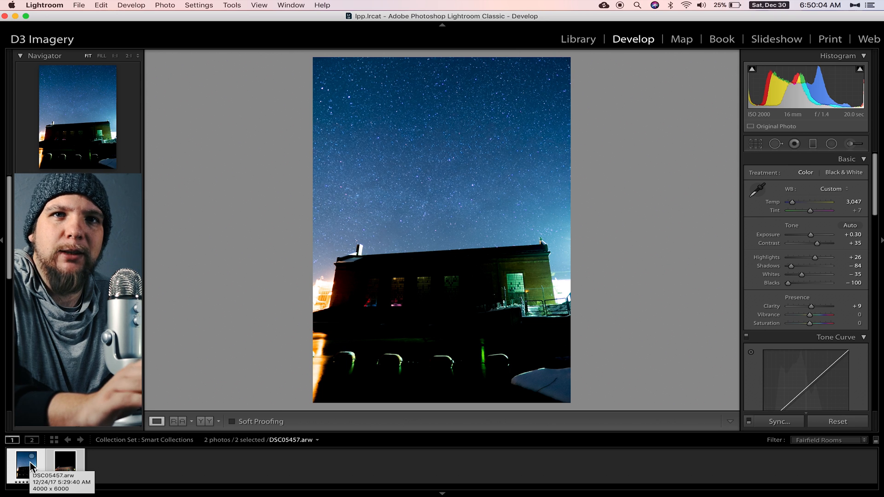
pyautogui.click(65, 465)
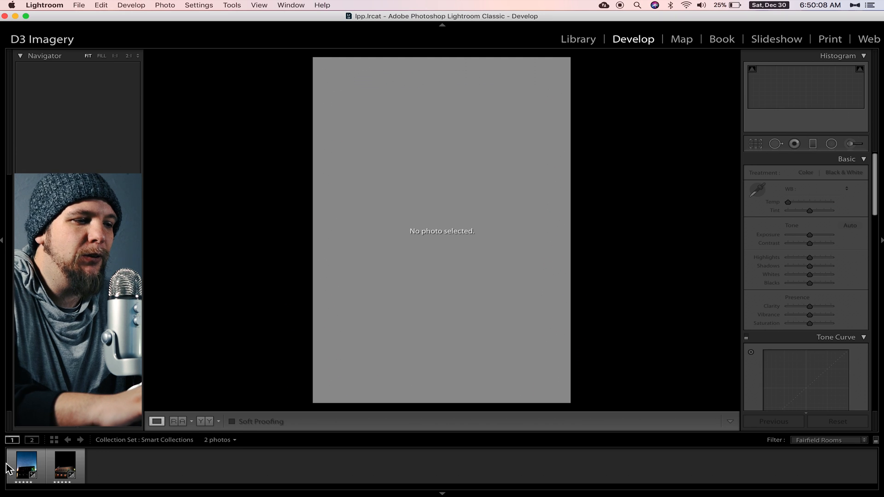
pyautogui.click(65, 466)
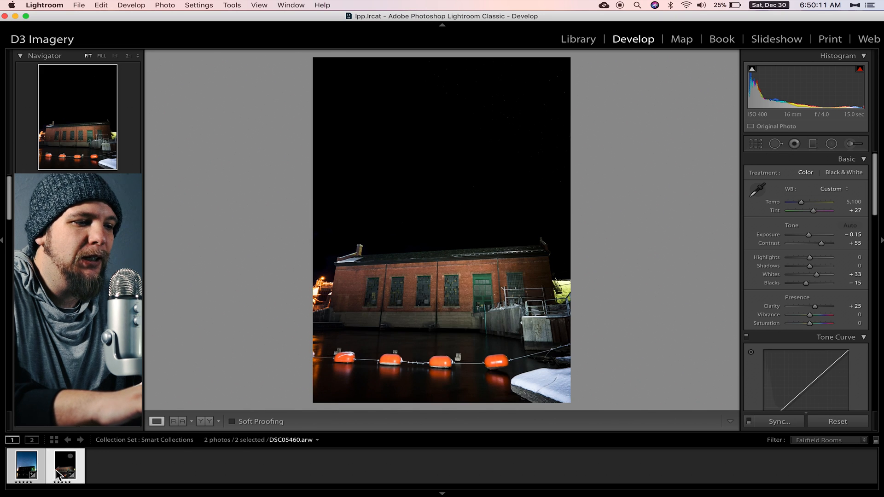
pyautogui.click(25, 466)
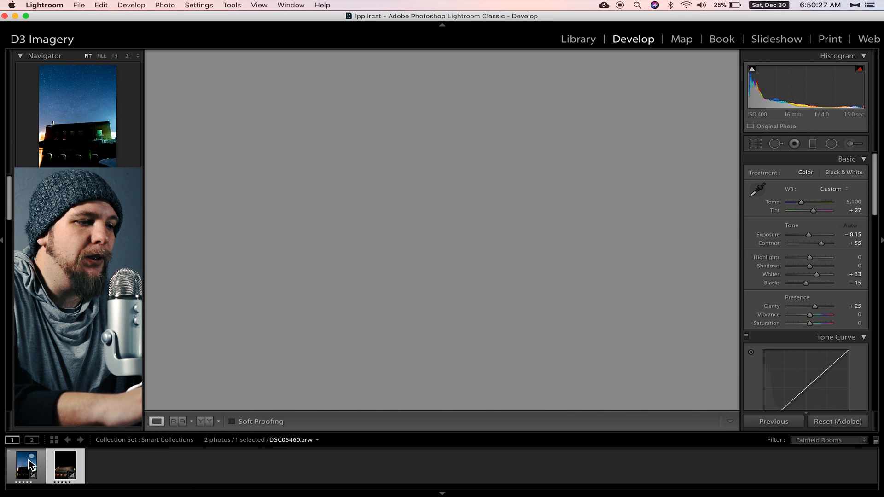
pyautogui.click(165, 5)
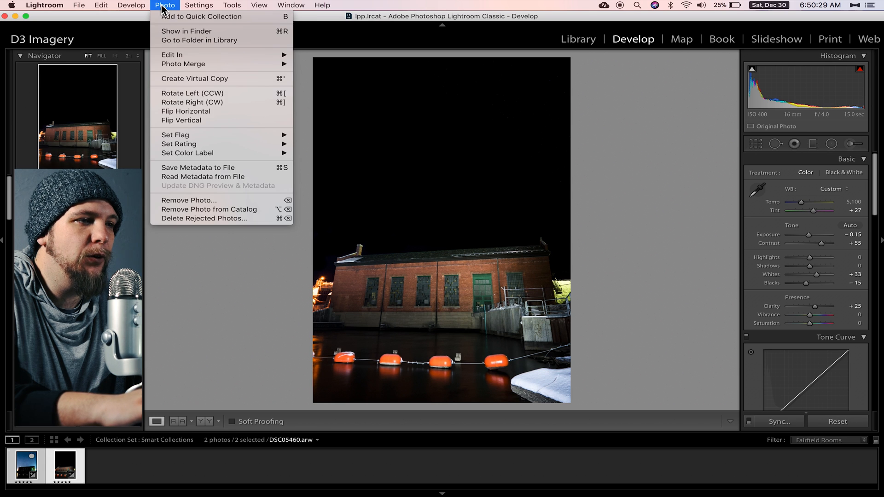
pyautogui.moveTo(186, 111)
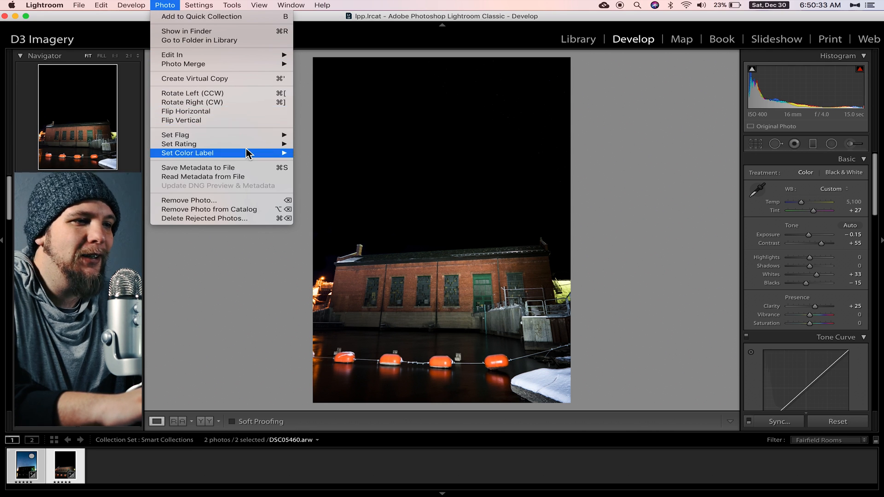
pyautogui.moveTo(261, 64)
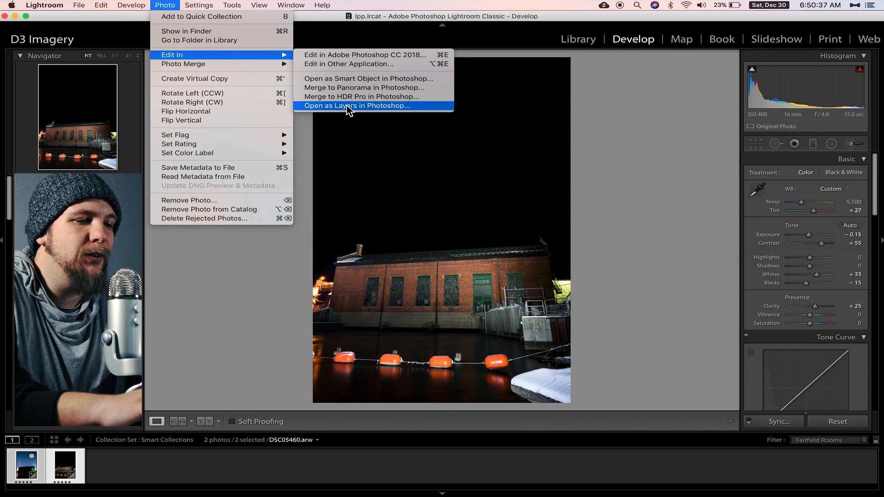
pyautogui.moveTo(414, 111)
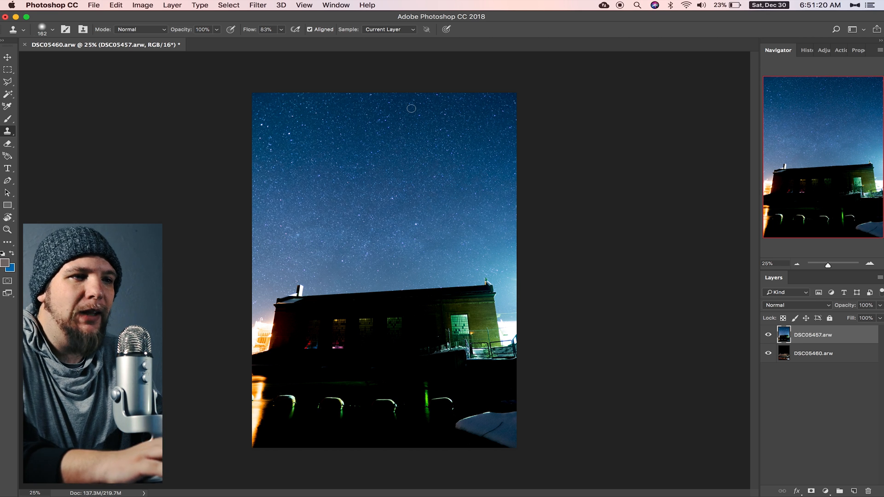
pyautogui.moveTo(604, 289)
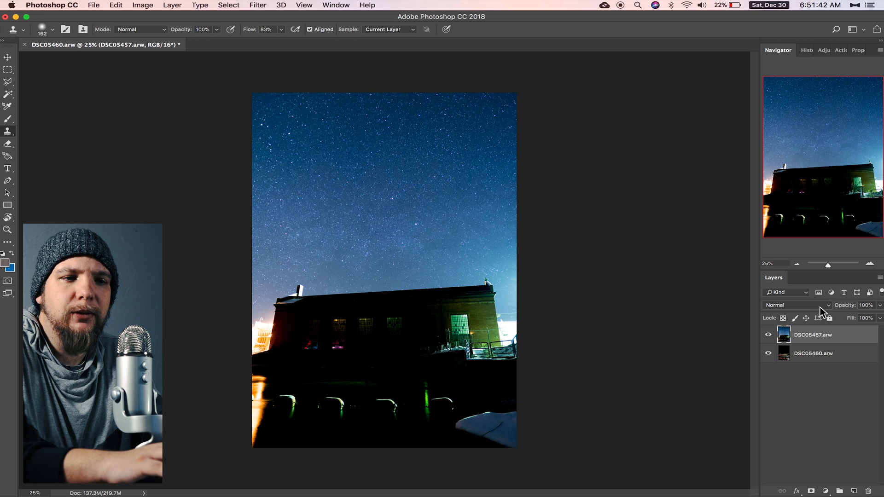
# - Set the DSC05457 star-sky layer to Lighten blend mode and toggle its visibility to compare
pyautogui.click(795, 305)
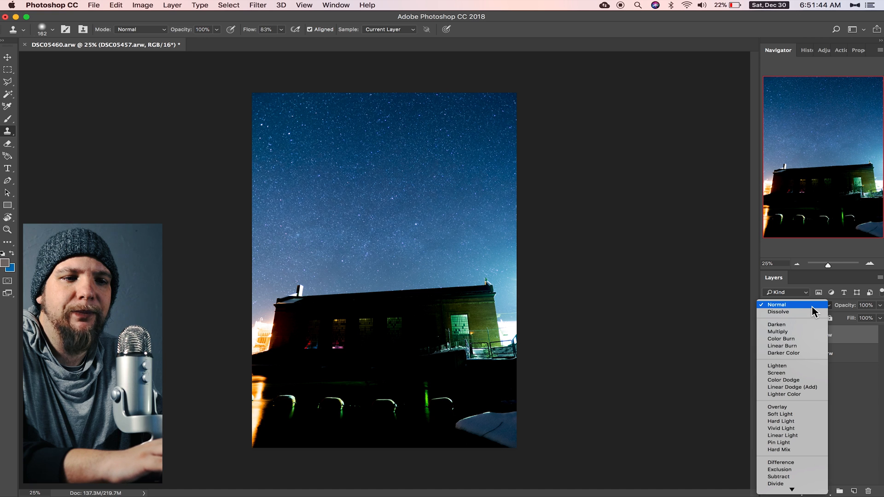
pyautogui.moveTo(783, 407)
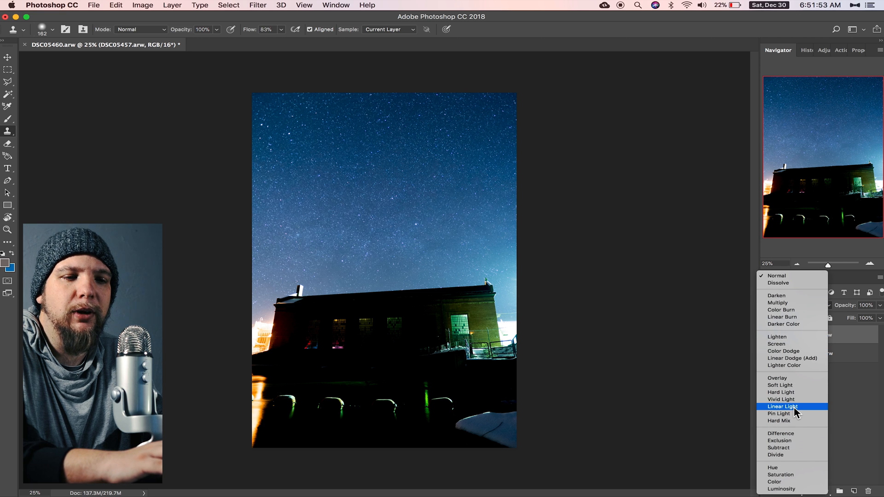
pyautogui.moveTo(789, 344)
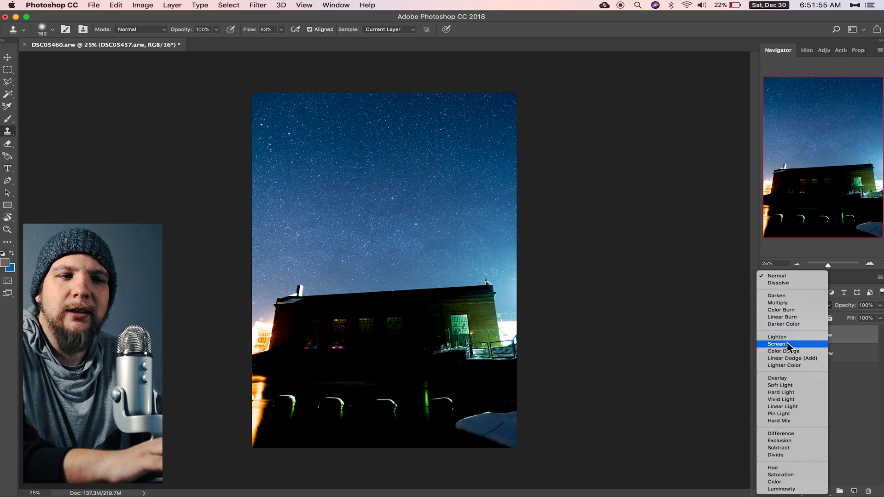
pyautogui.click(776, 336)
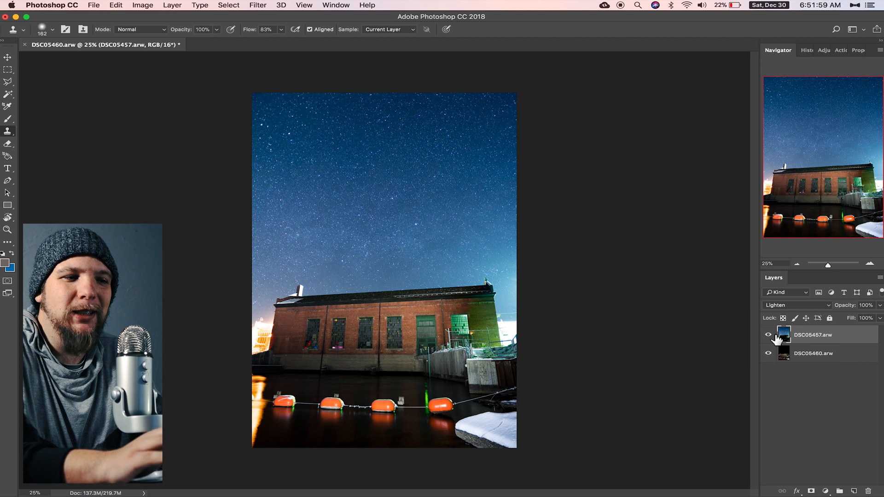
pyautogui.moveTo(768, 338)
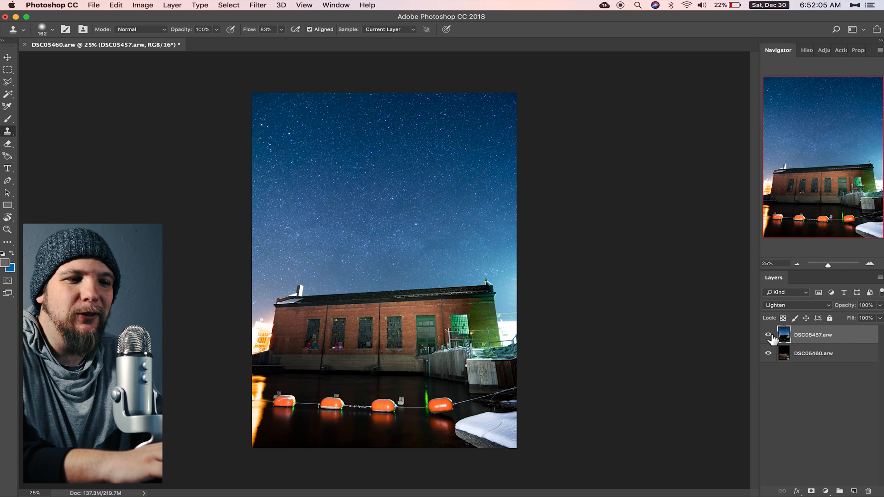
pyautogui.click(769, 335)
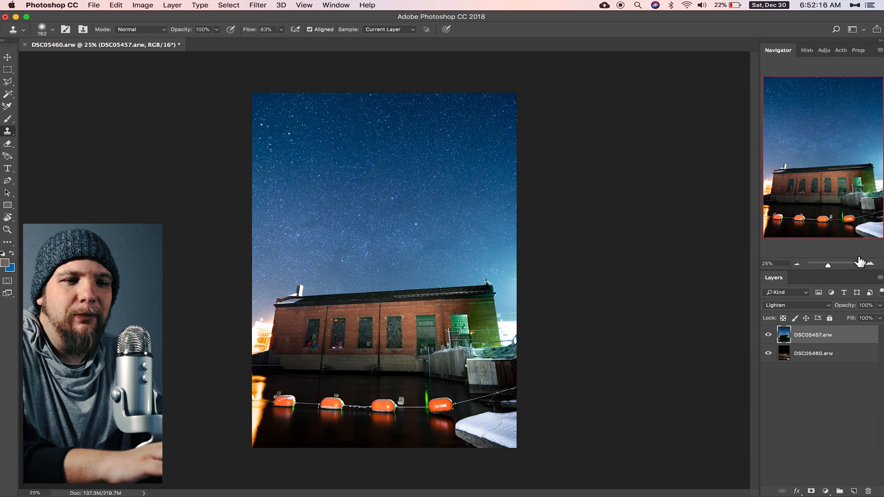
pyautogui.click(871, 264)
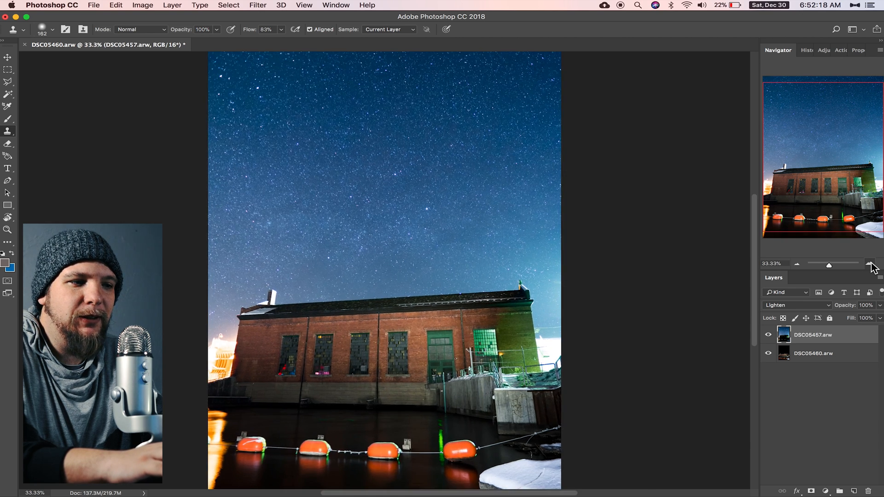
pyautogui.click(870, 264)
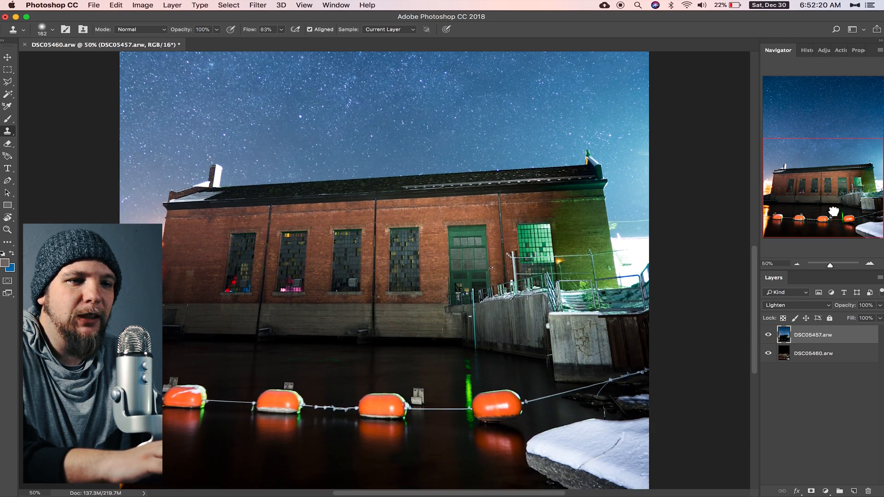
pyautogui.click(767, 353)
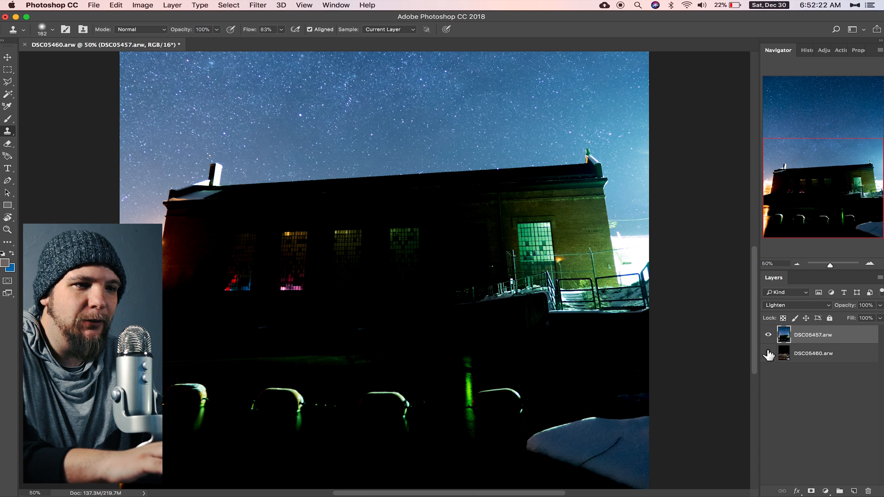
pyautogui.click(768, 354)
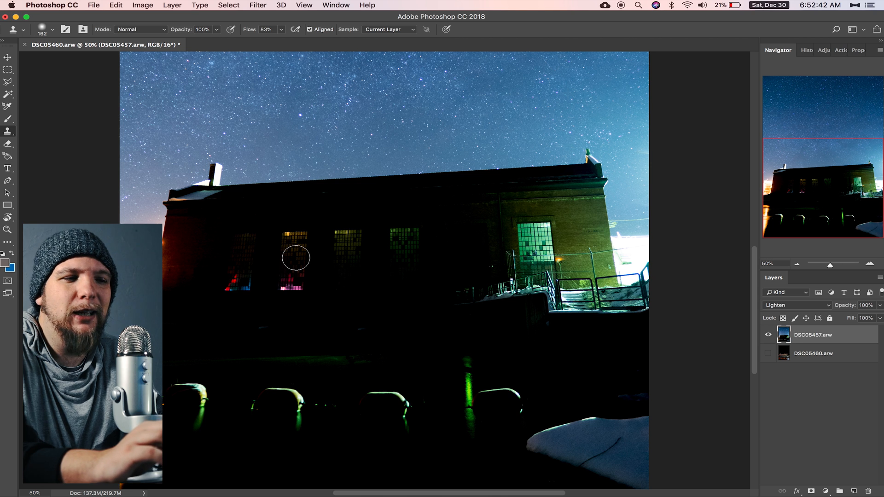
pyautogui.moveTo(362, 268)
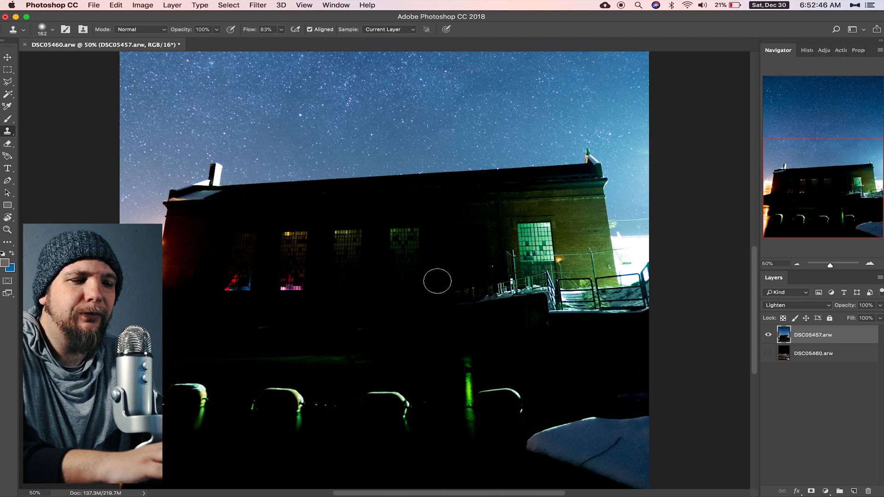
pyautogui.moveTo(405, 232)
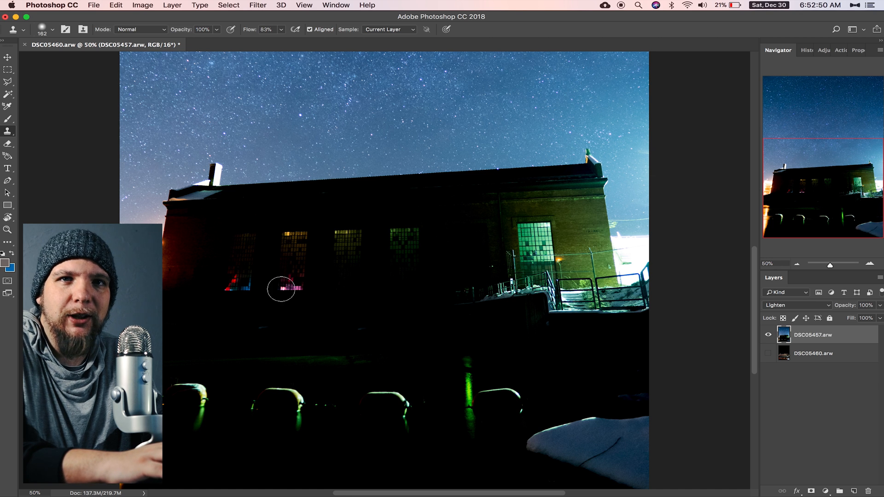
pyautogui.moveTo(484, 294)
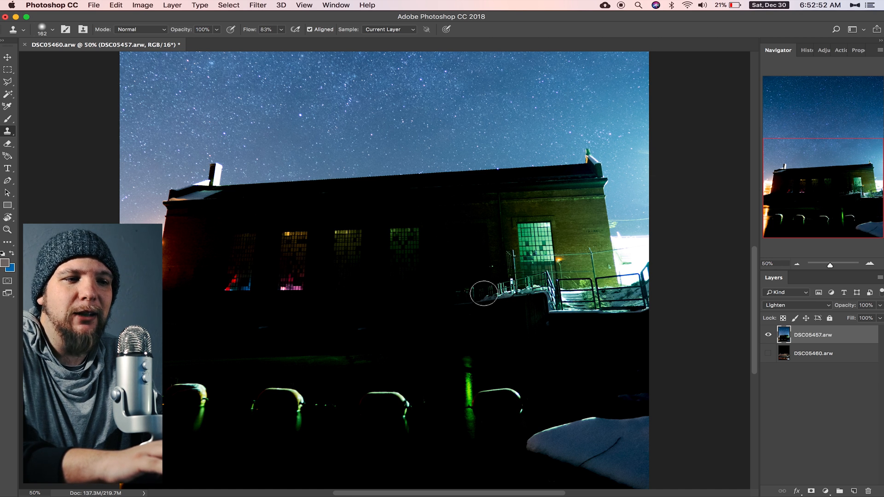
pyautogui.click(767, 354)
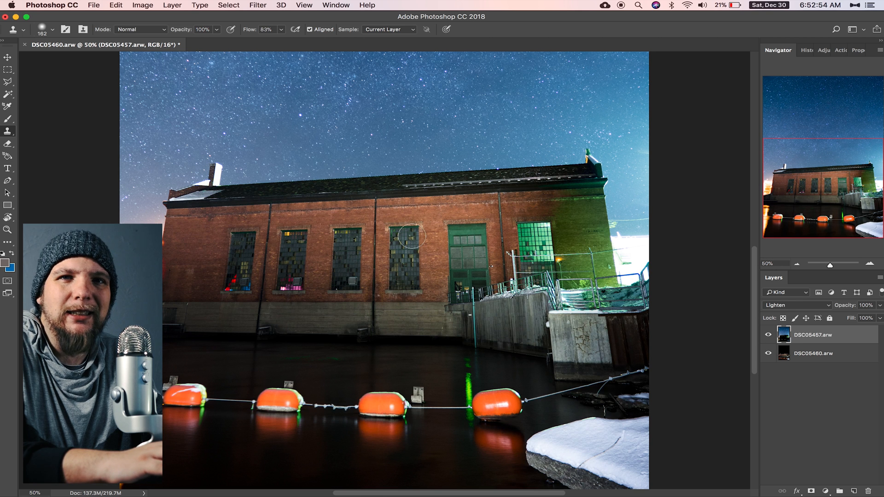
pyautogui.moveTo(344, 311)
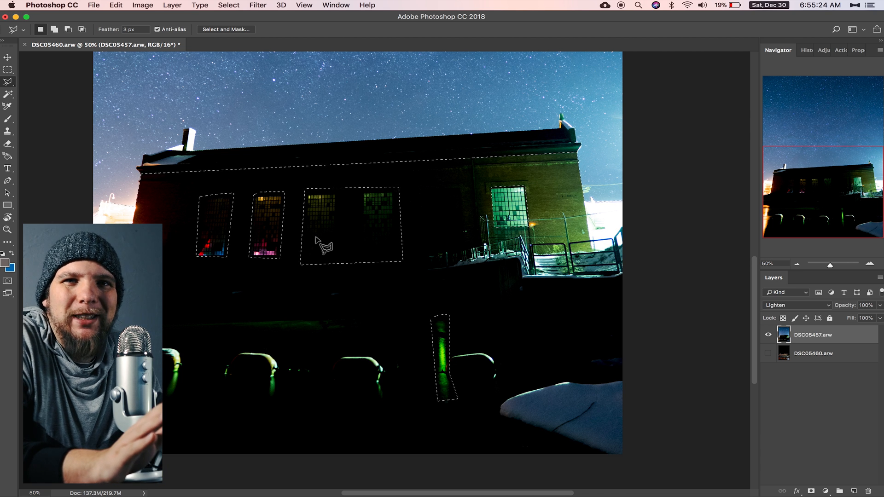
pyautogui.moveTo(616, 231)
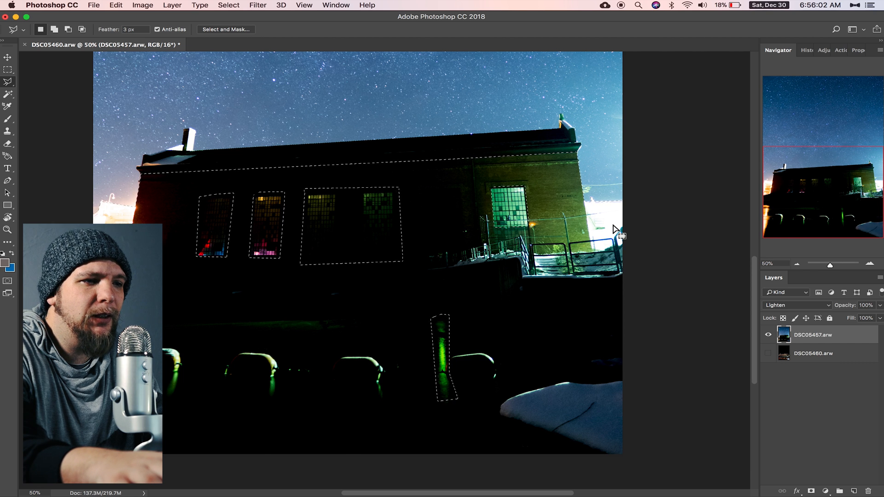
# - Delete the selected building area from the star-sky layer
pyautogui.press('Delete')
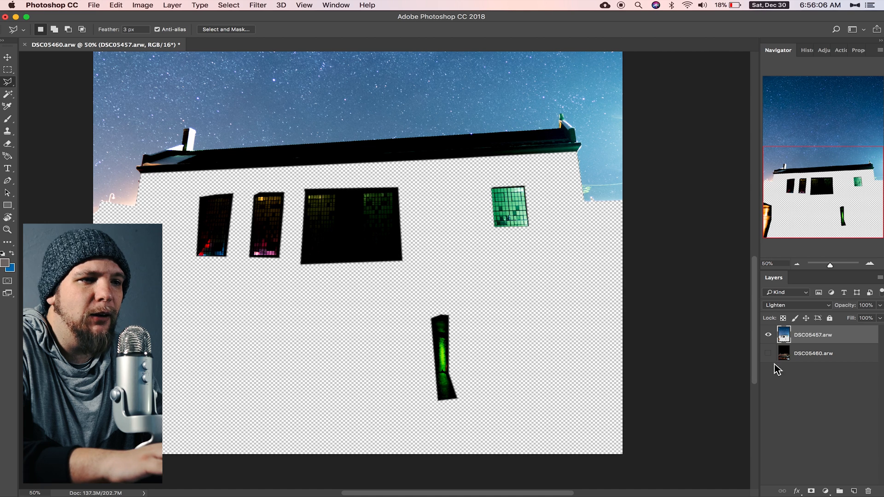
# - Show the building layer again and check the chimney edges through the Navigator
pyautogui.click(767, 353)
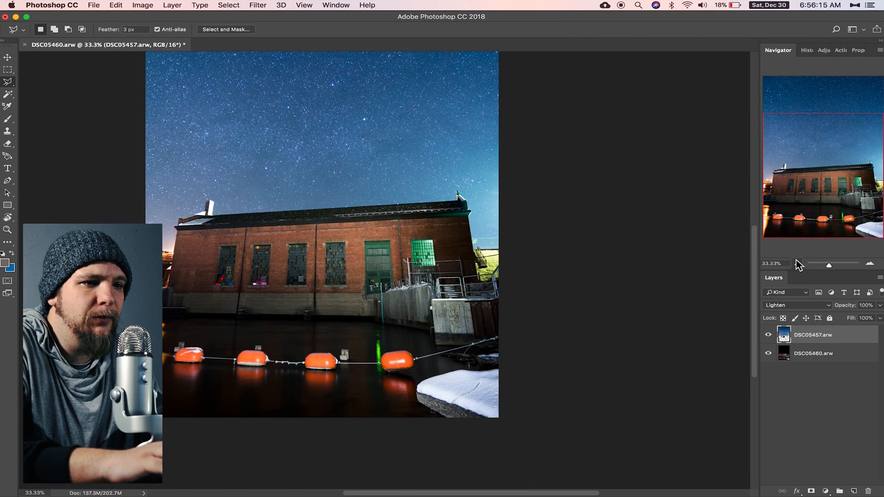
pyautogui.click(767, 354)
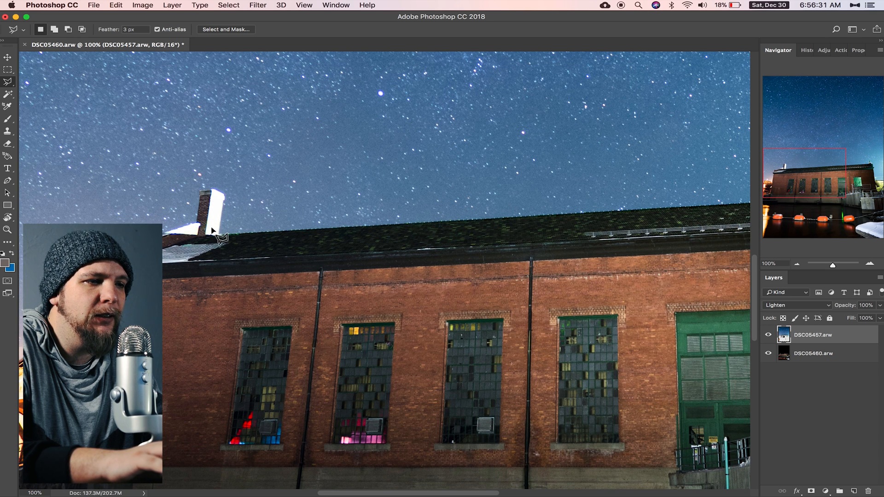
pyautogui.moveTo(693, 180)
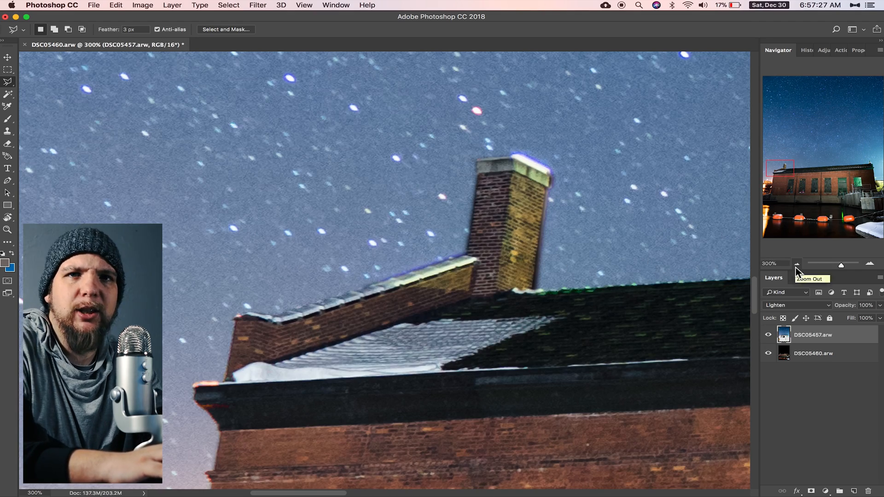
pyautogui.click(797, 264)
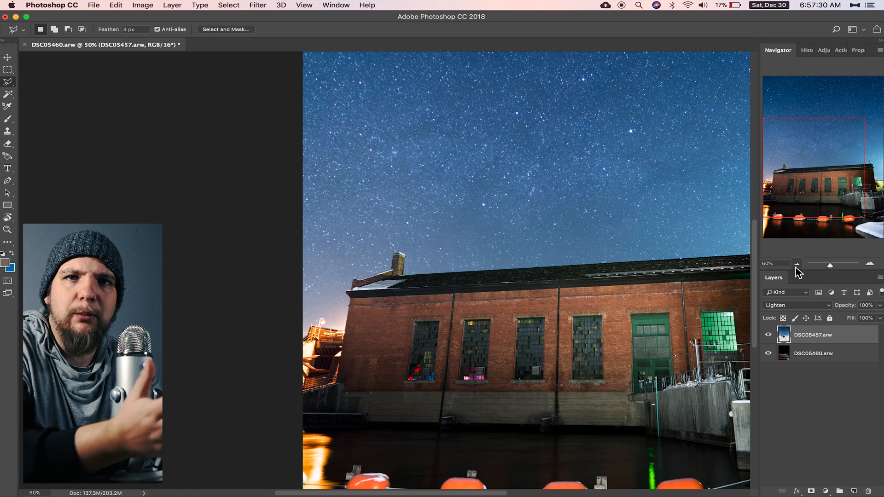
pyautogui.moveTo(834, 290)
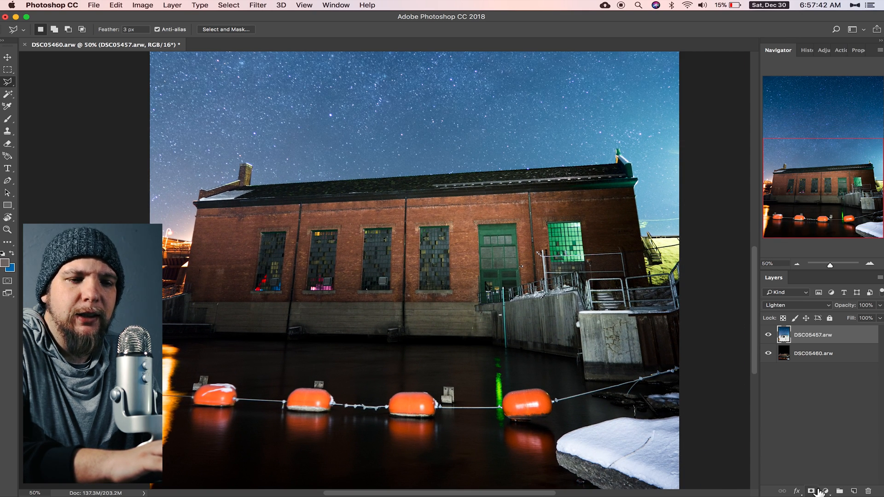
pyautogui.moveTo(816, 490)
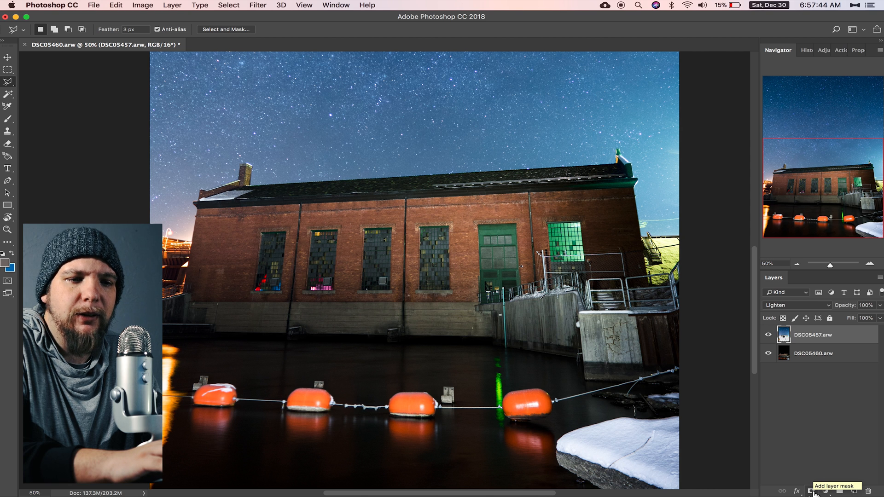
# - Add a layer mask to the DSC05457 star-sky layer
pyautogui.click(814, 477)
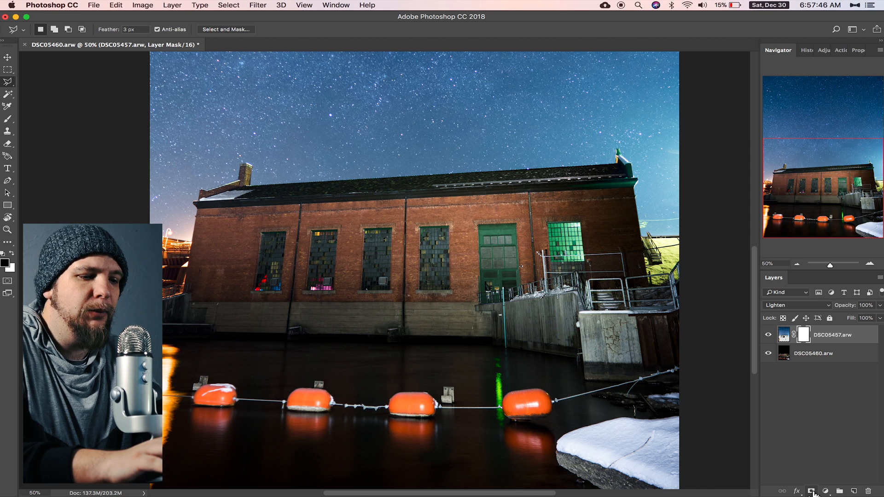
pyautogui.click(8, 118)
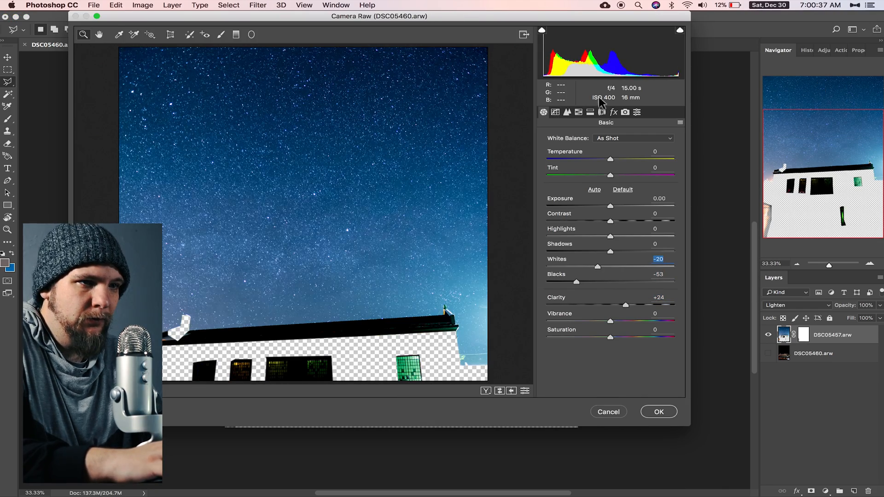
# - Confirm the Camera Raw adjustments for the star-sky layer and the building layer
pyautogui.click(623, 189)
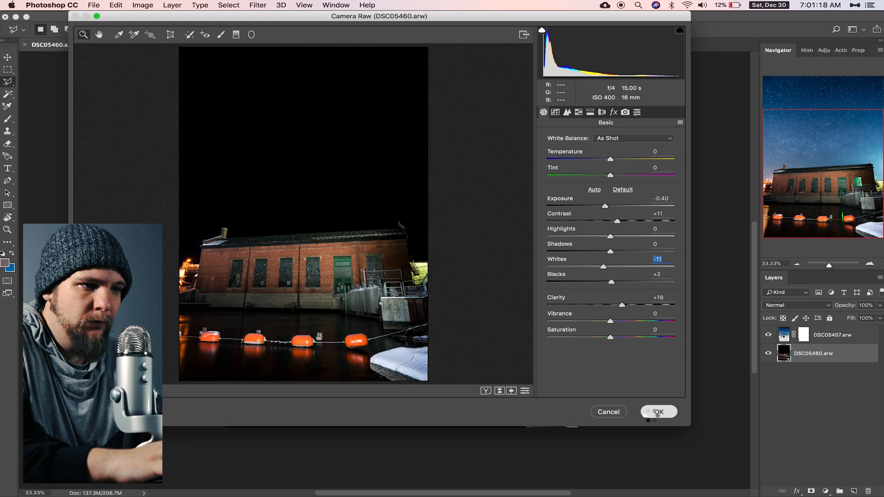
pyautogui.click(659, 412)
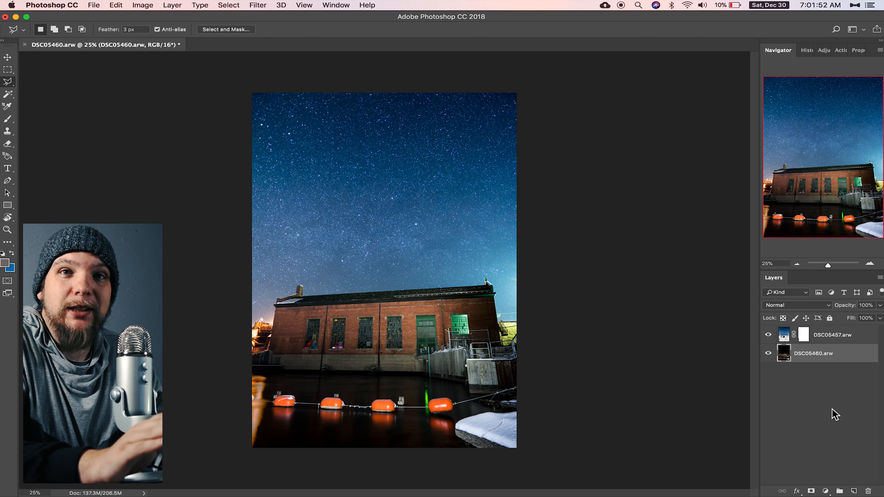
# - Duplicate the star-sky and building image layers
pyautogui.click(795, 305)
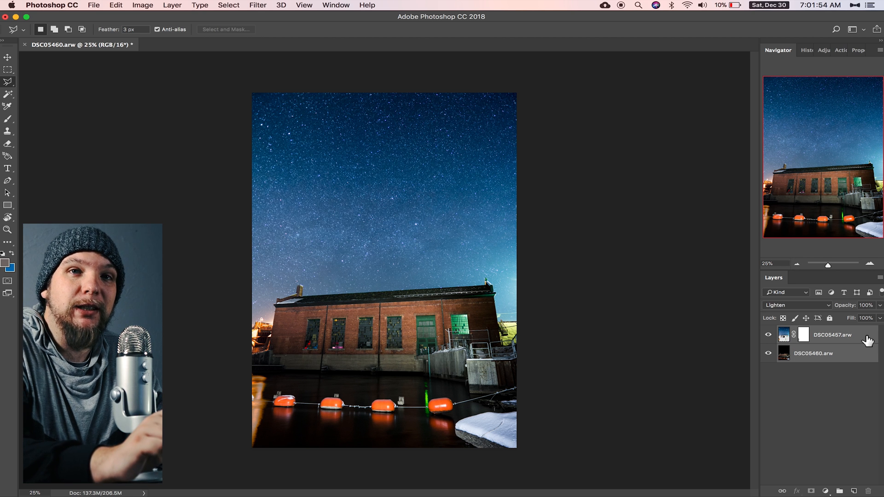
pyautogui.rightClick(829, 334)
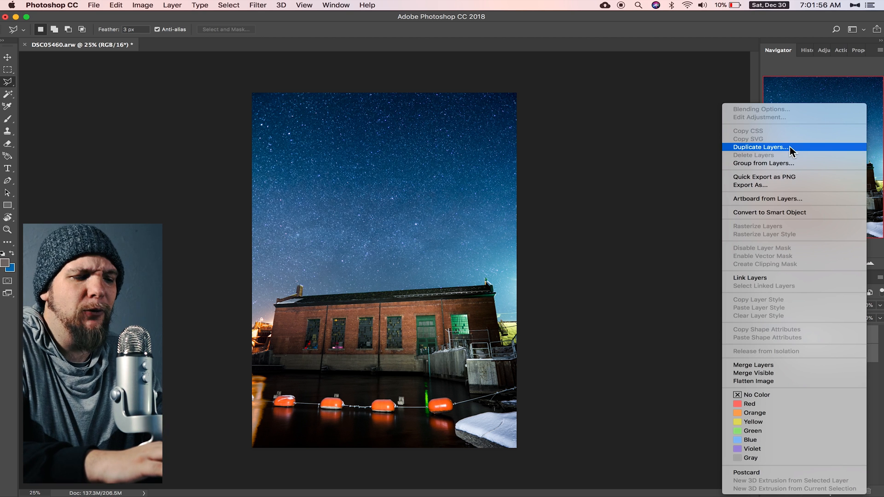
pyautogui.click(761, 147)
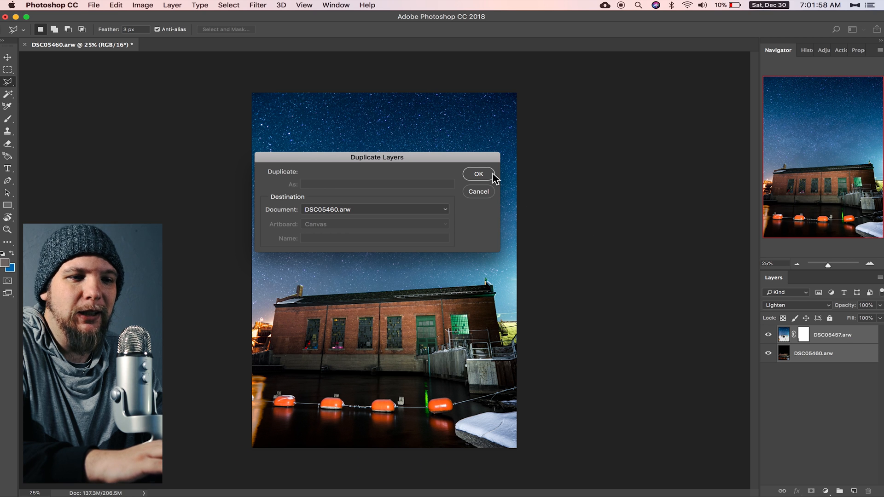
pyautogui.click(478, 173)
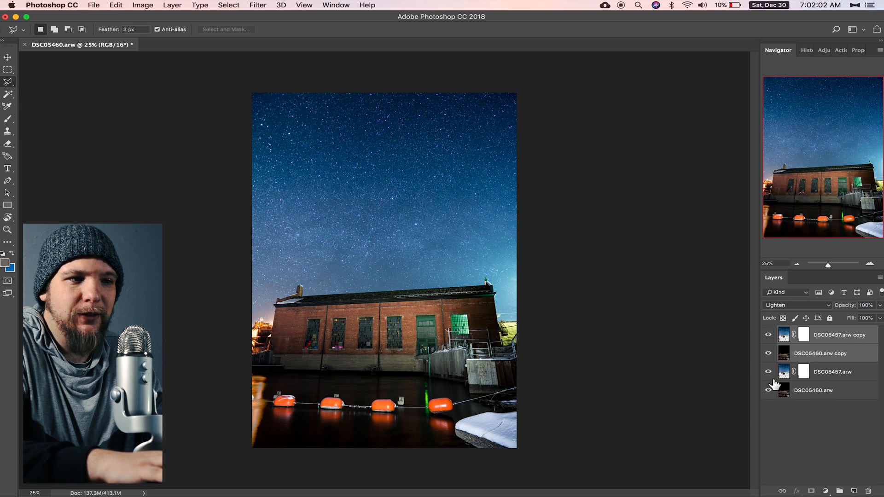
# - Hide the original layers and merge the two copies into a single layer
pyautogui.click(768, 372)
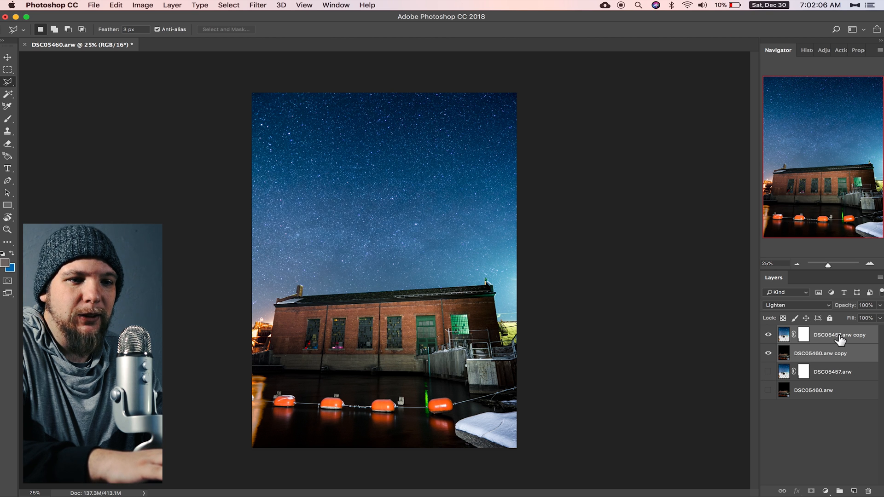
pyautogui.rightClick(840, 335)
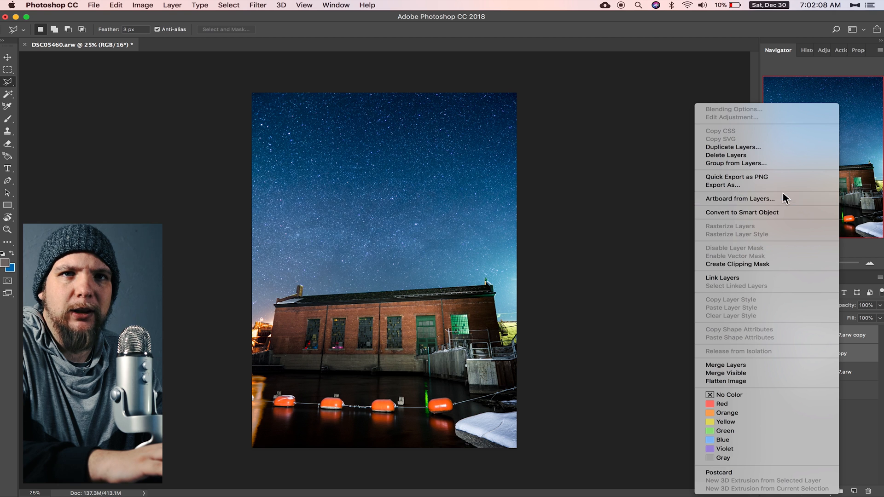
pyautogui.click(733, 147)
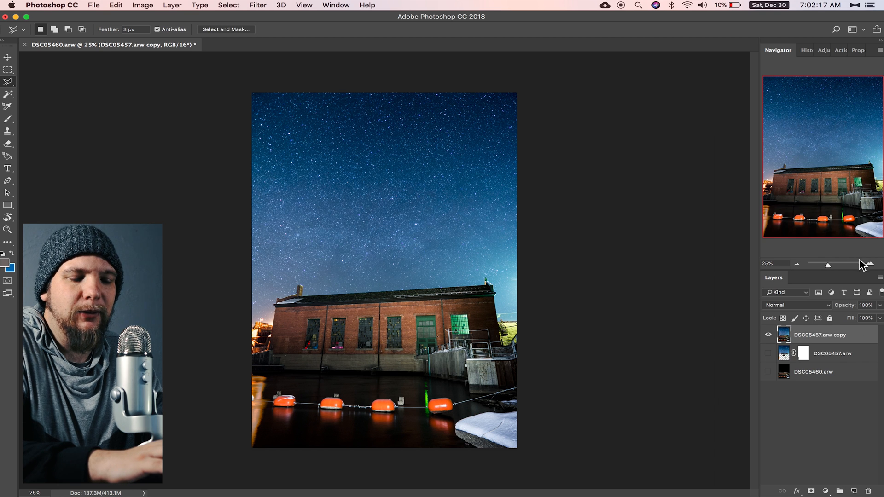
pyautogui.moveTo(873, 263)
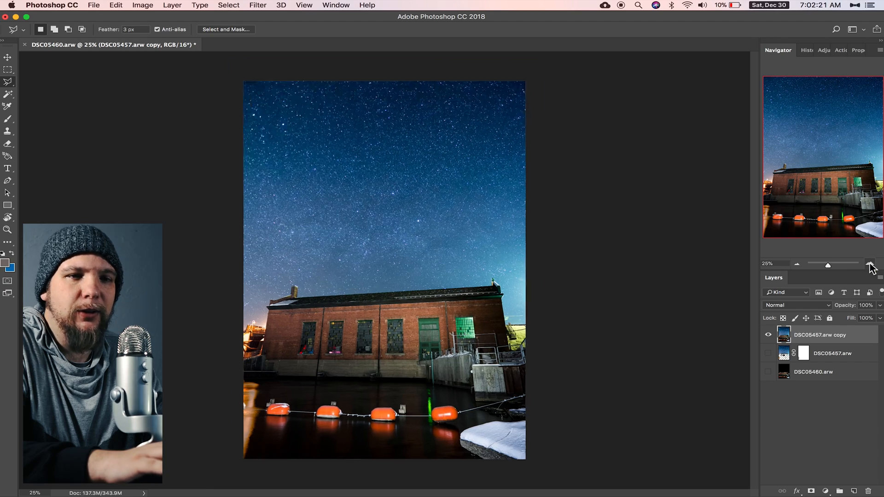
pyautogui.click(870, 263)
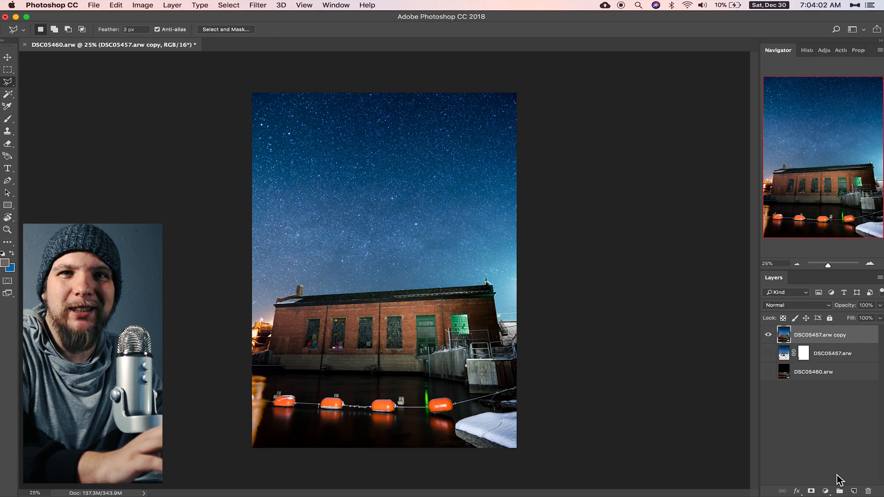
# - Add a Selective Color layer and adjust CMYK sliders for Reds, Yellows, Blues, Whites, Neutrals, Blacks
pyautogui.click(826, 491)
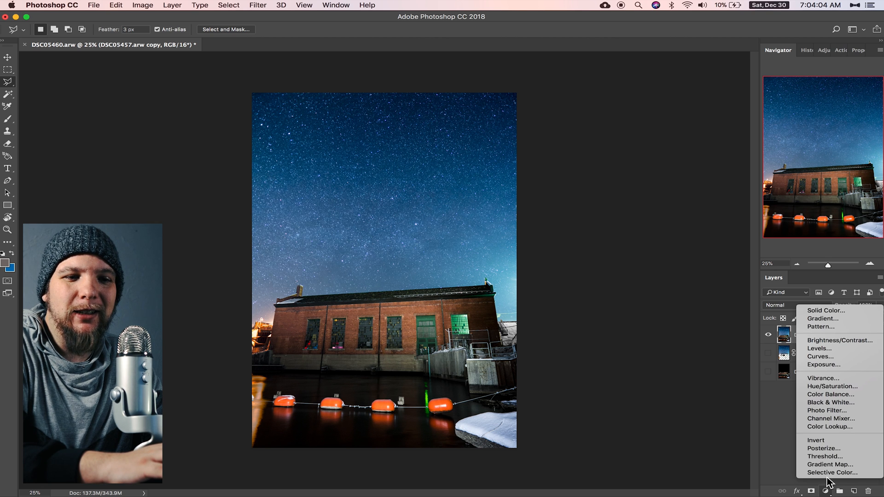
pyautogui.click(829, 473)
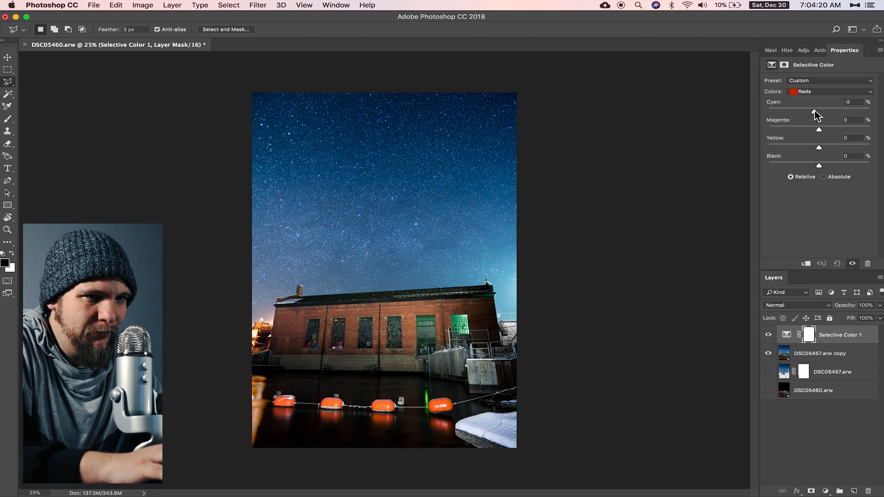
pyautogui.click(829, 92)
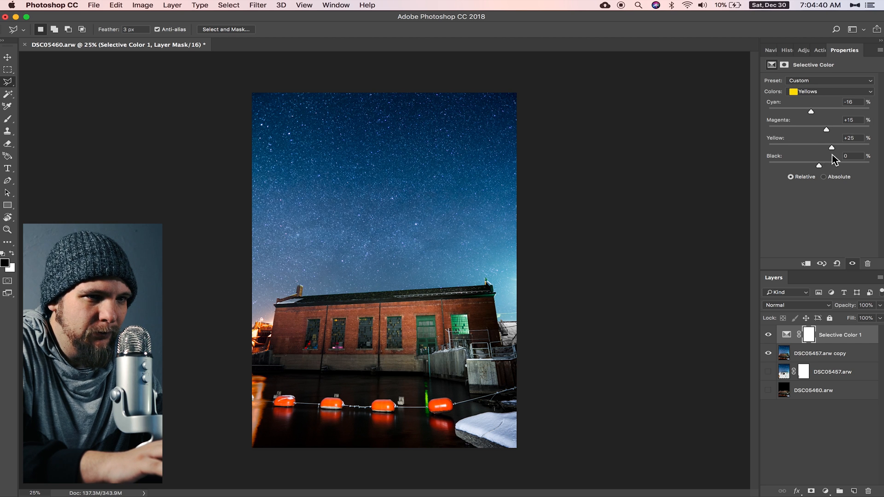
pyautogui.click(828, 91)
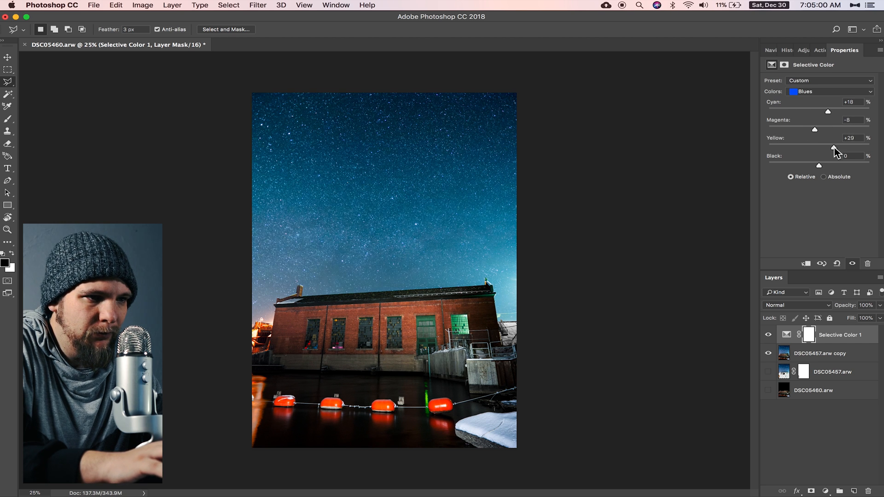
pyautogui.click(829, 91)
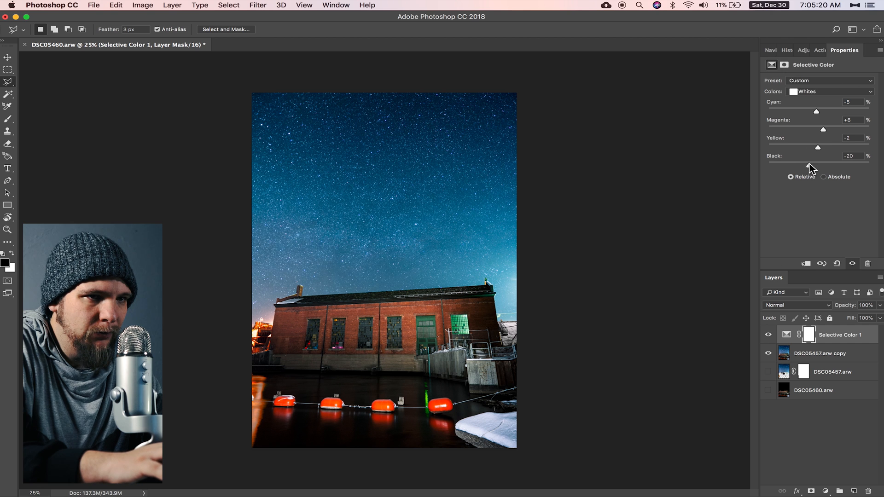
pyautogui.click(830, 91)
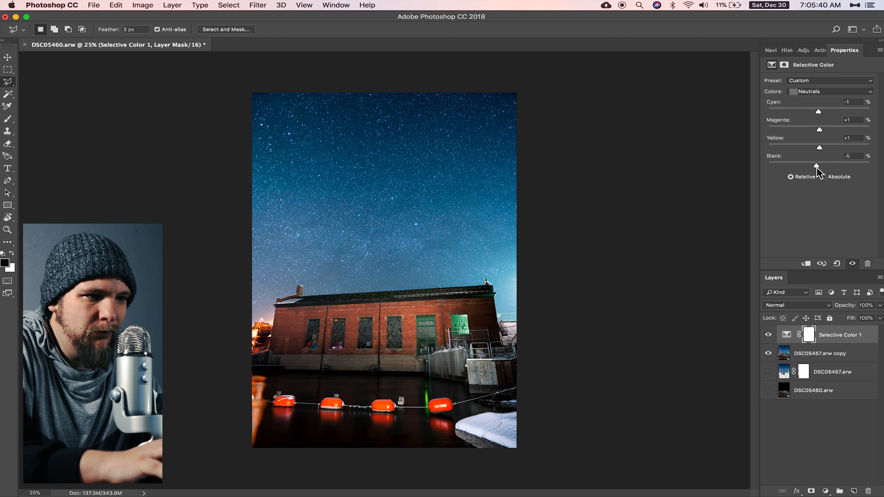
pyautogui.click(829, 91)
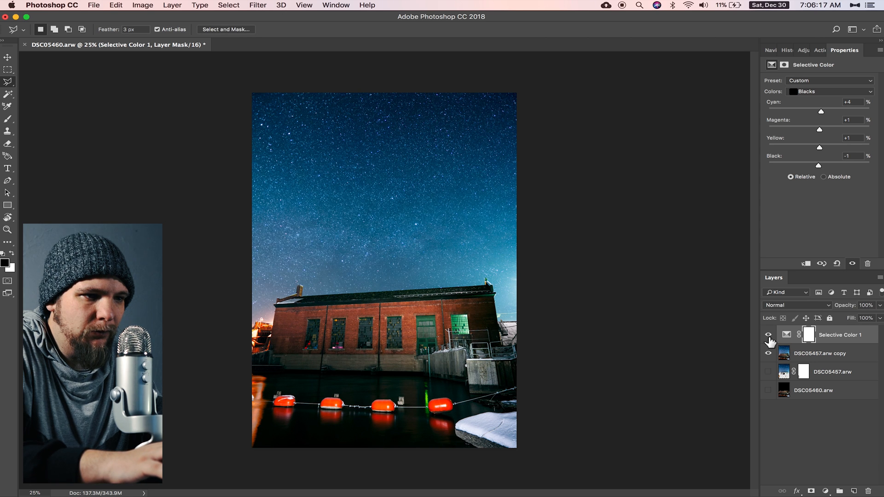
pyautogui.moveTo(768, 336)
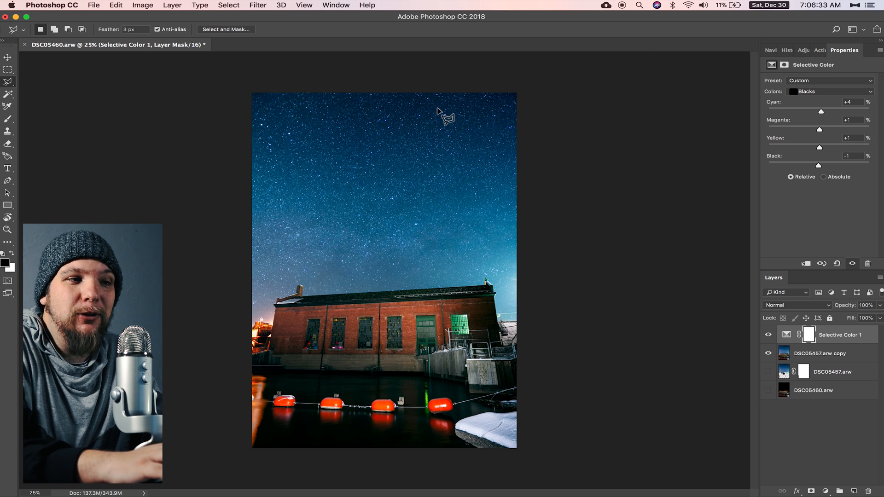
pyautogui.moveTo(487, 128)
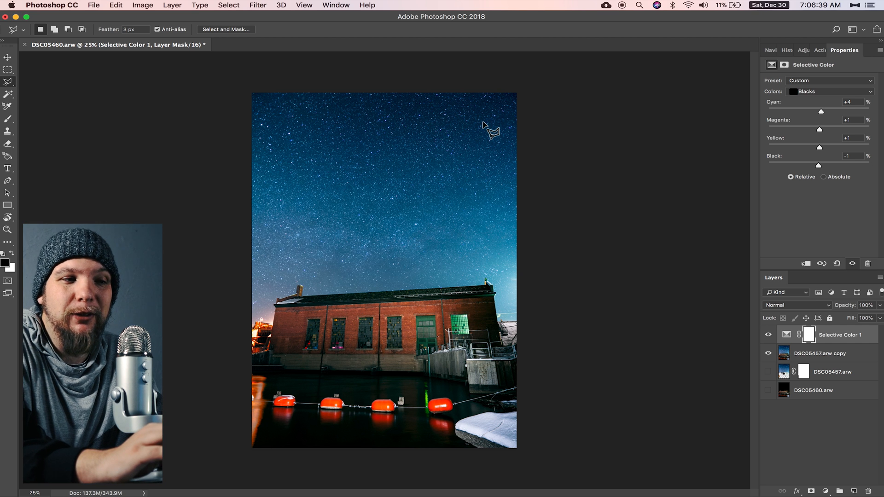
pyautogui.moveTo(19, 83)
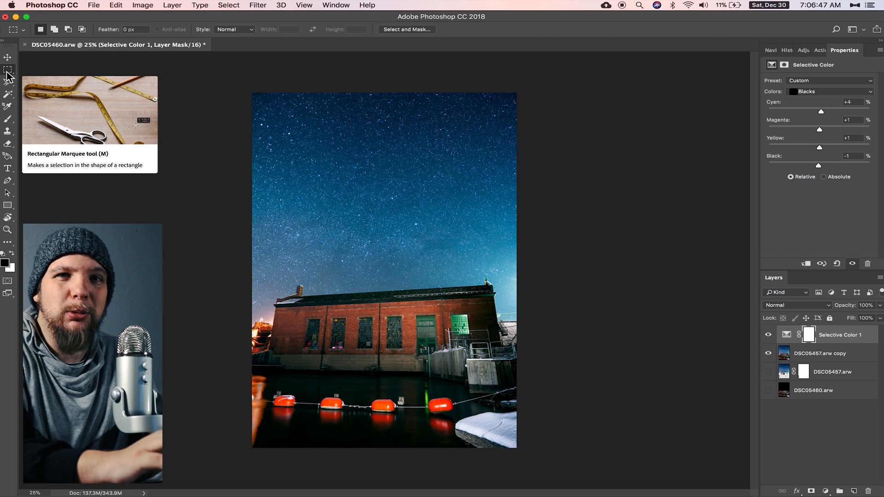
pyautogui.moveTo(238, 27)
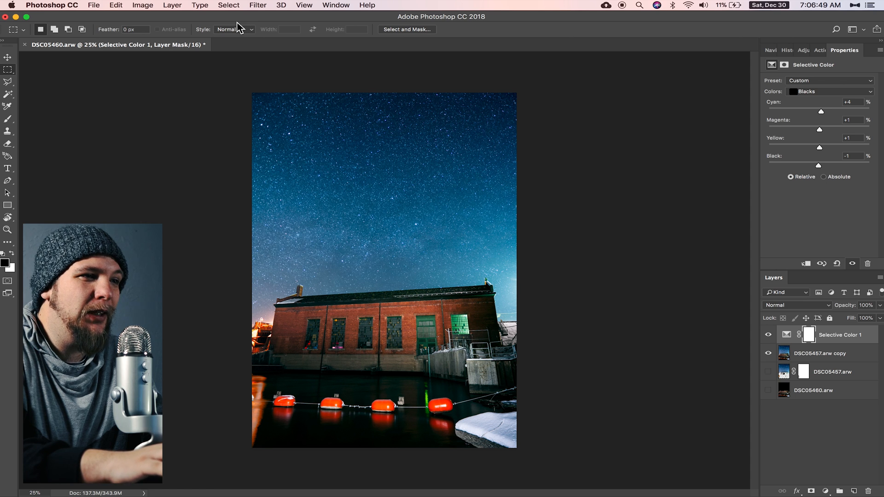
# - Crop the composite to a Fixed Ratio 4:5 marquee selection and create a new document
pyautogui.click(233, 30)
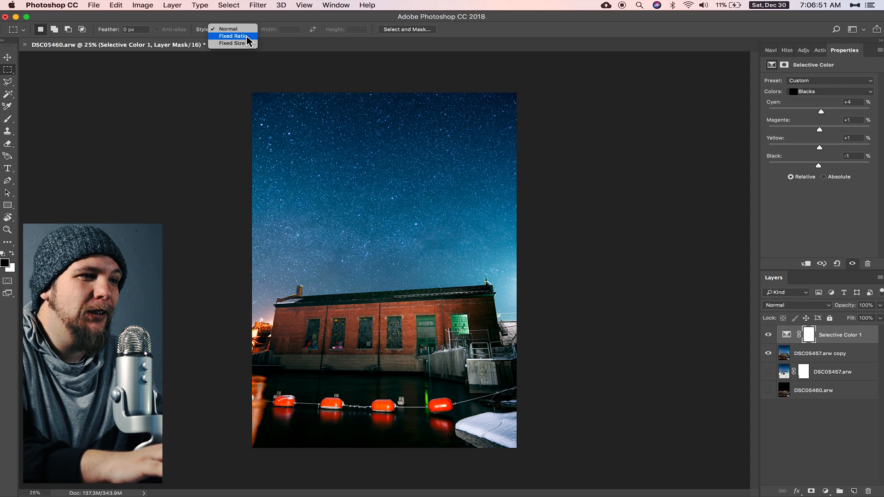
pyautogui.click(232, 35)
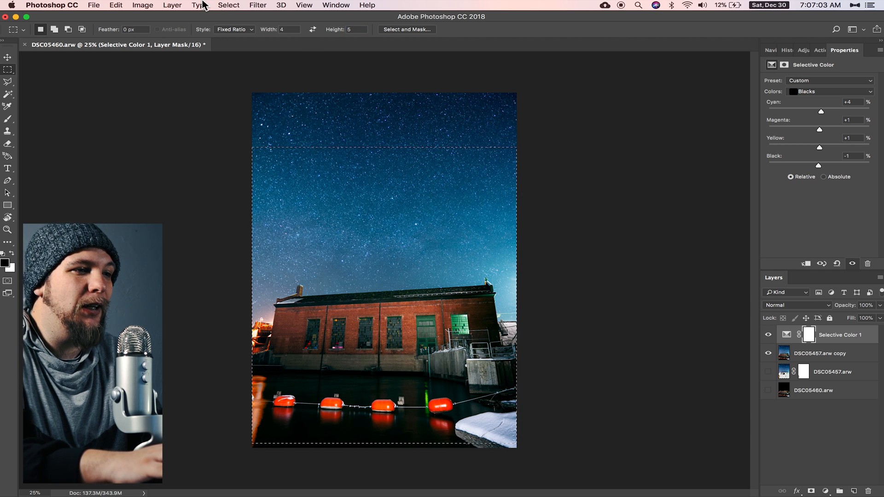
pyautogui.click(143, 5)
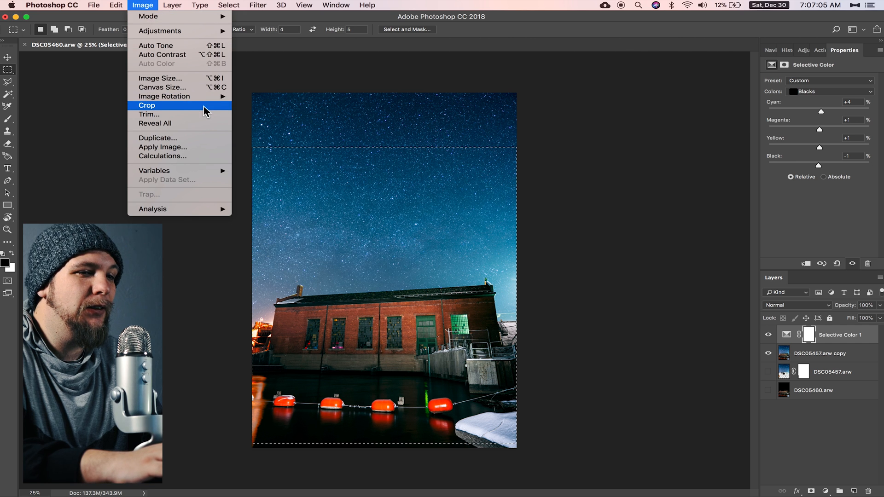
pyautogui.click(116, 6)
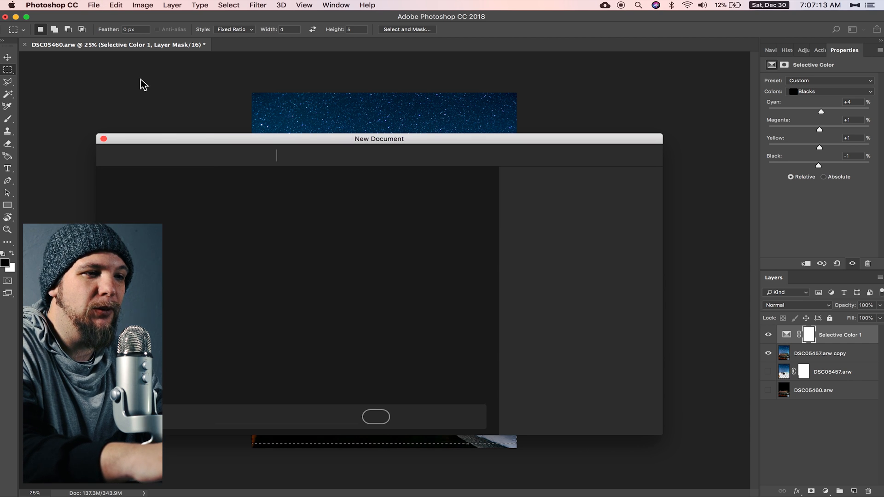
pyautogui.click(376, 417)
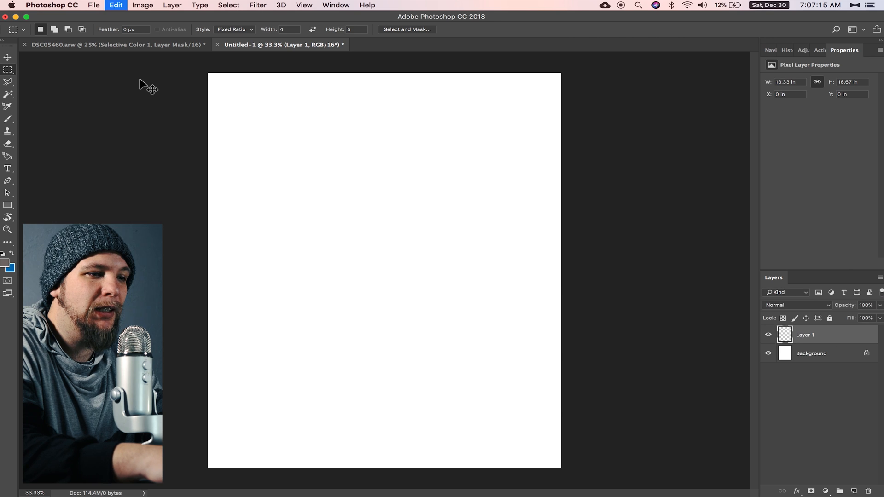